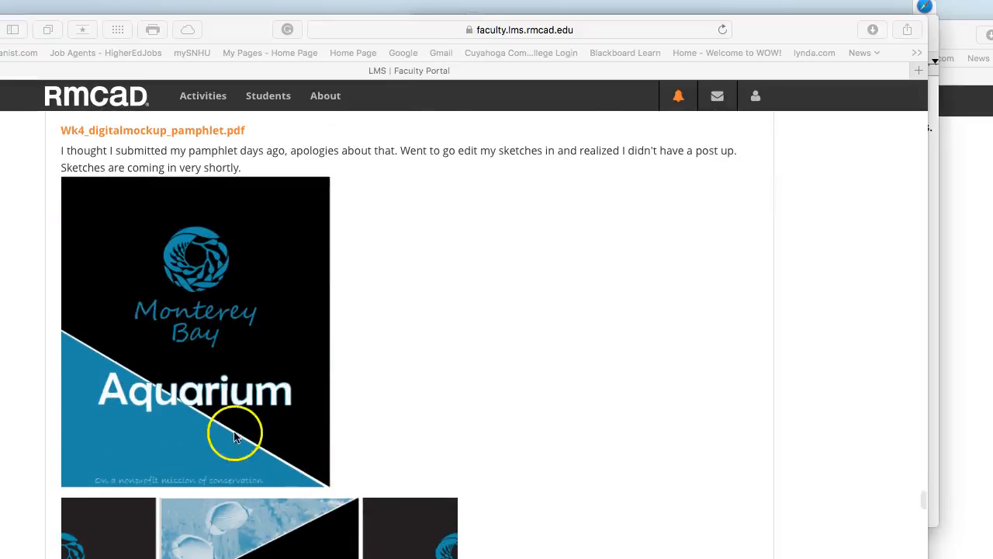
pyautogui.moveTo(270, 324)
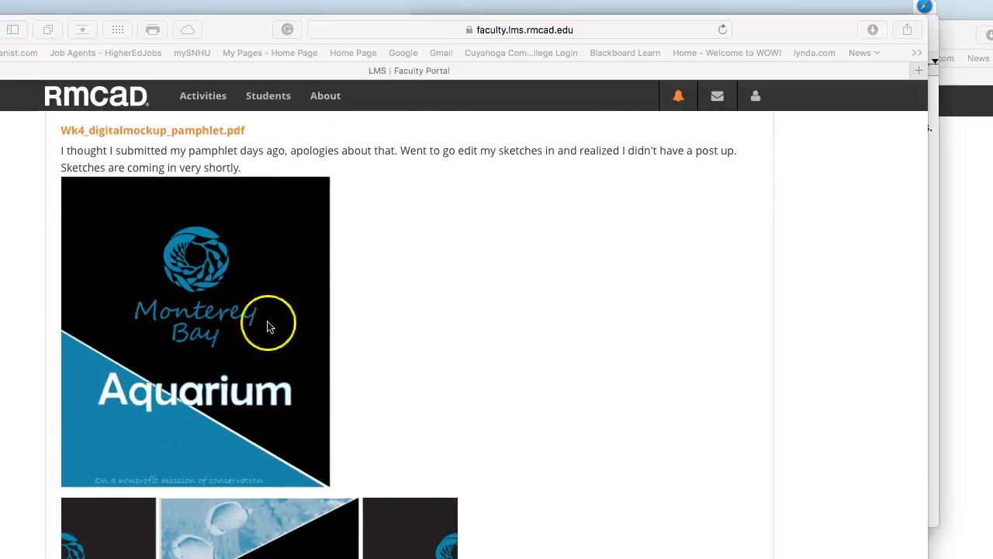
pyautogui.moveTo(358, 450)
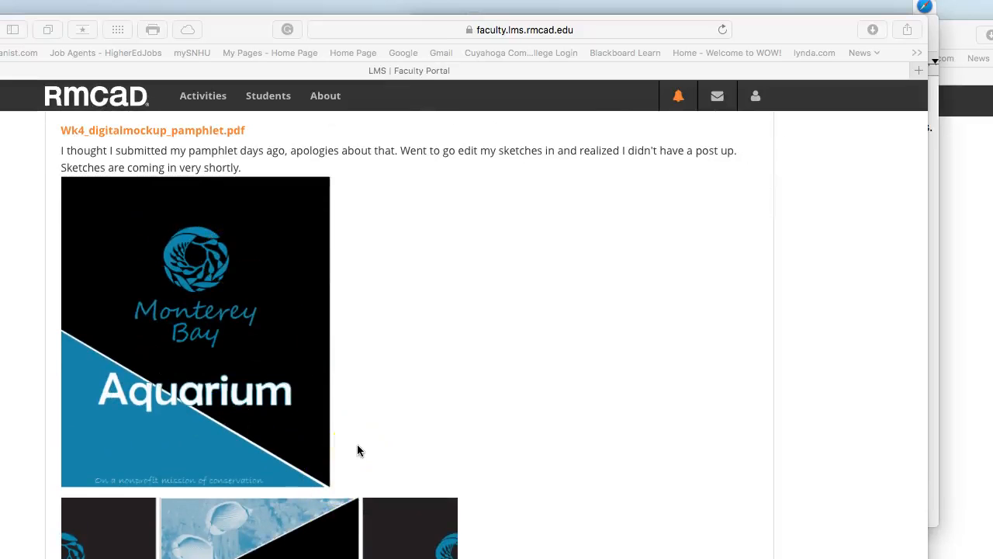
pyautogui.scroll(-3)
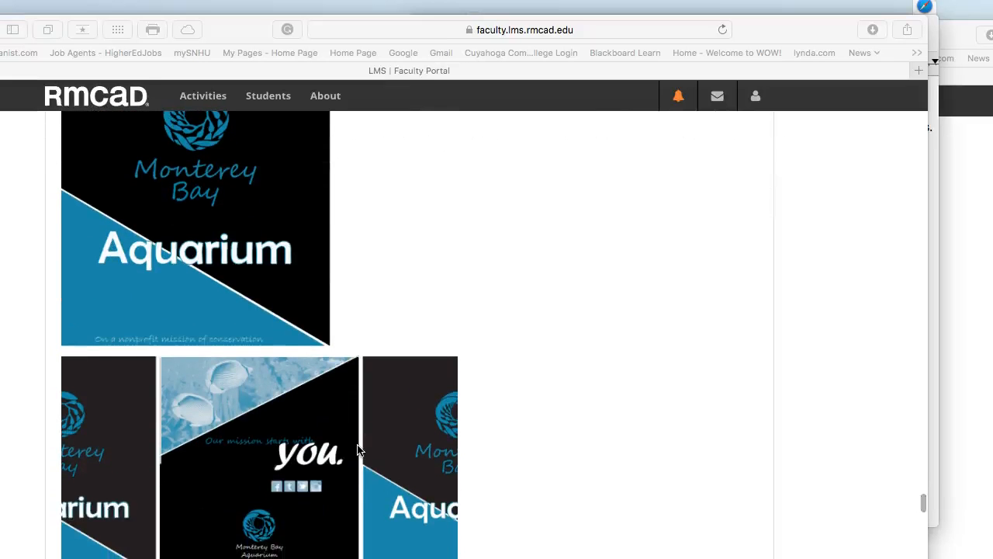
pyautogui.scroll(-3)
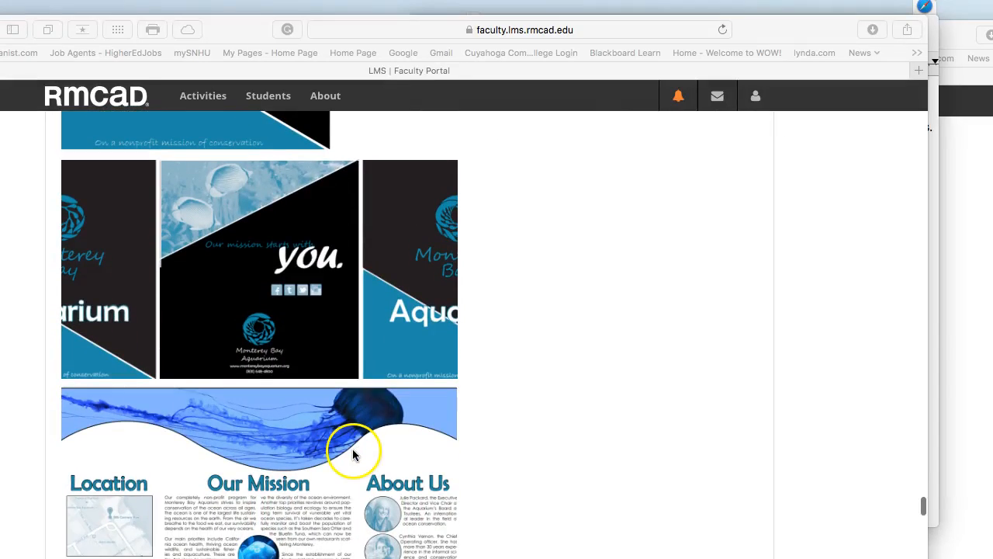
pyautogui.scroll(3)
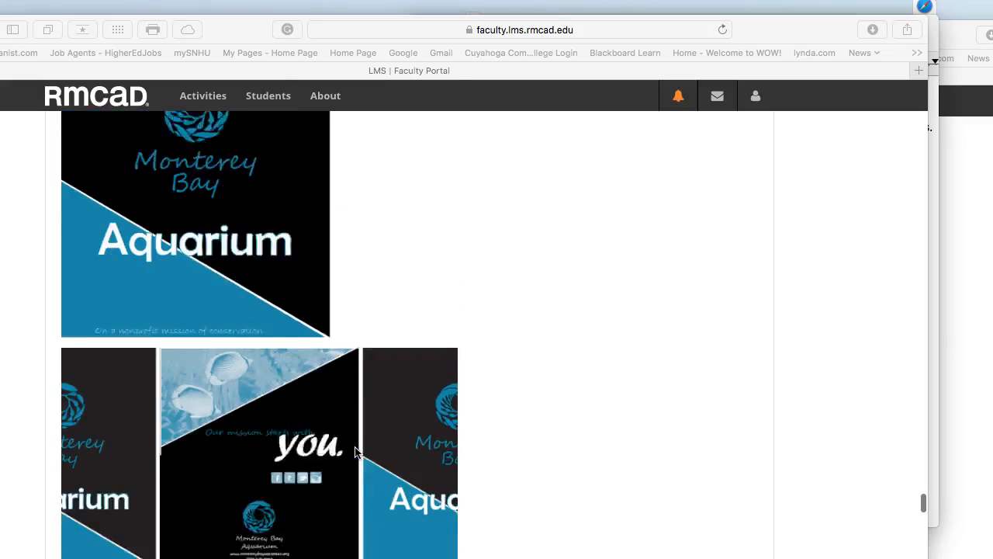
pyautogui.scroll(-3)
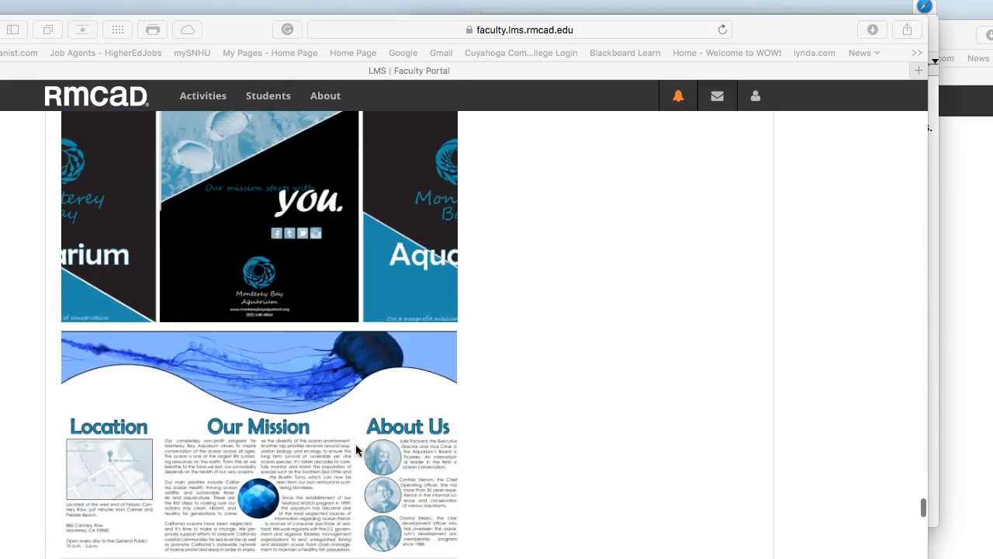
pyautogui.moveTo(275, 377)
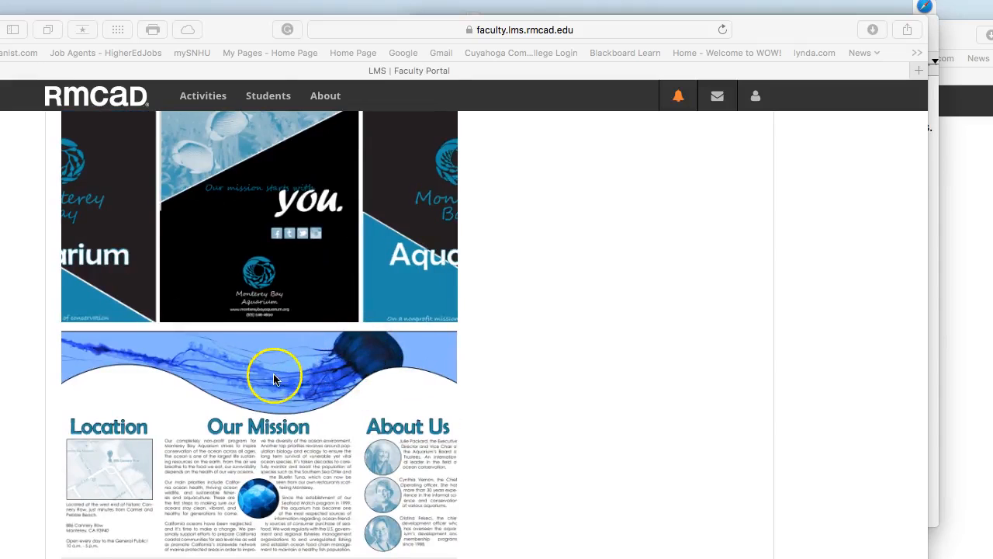
pyautogui.moveTo(359, 360)
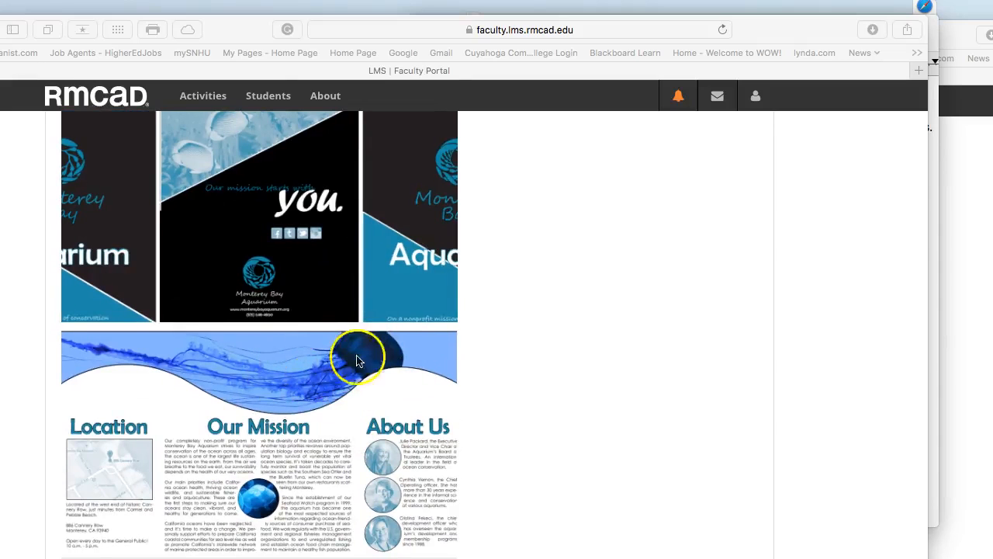
pyautogui.moveTo(304, 444)
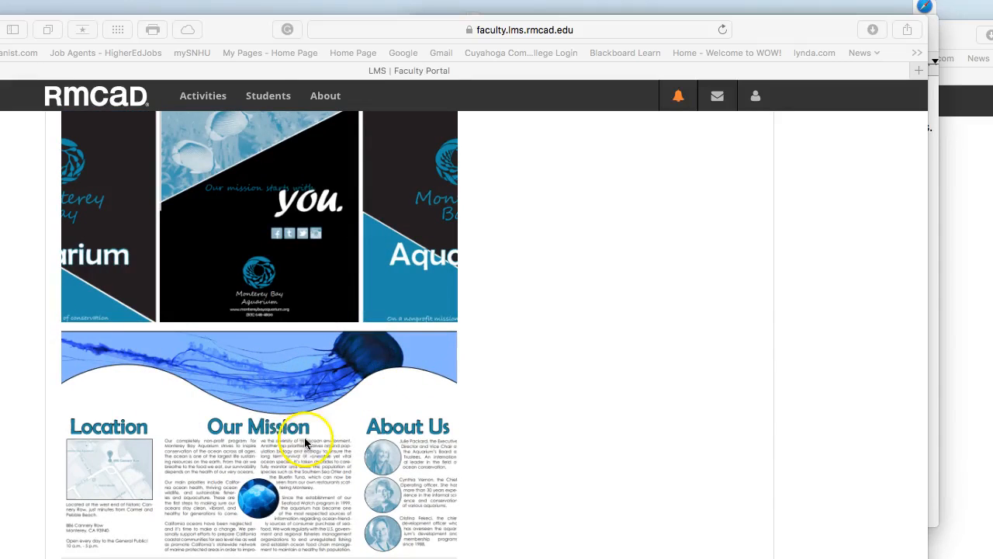
pyautogui.moveTo(272, 443)
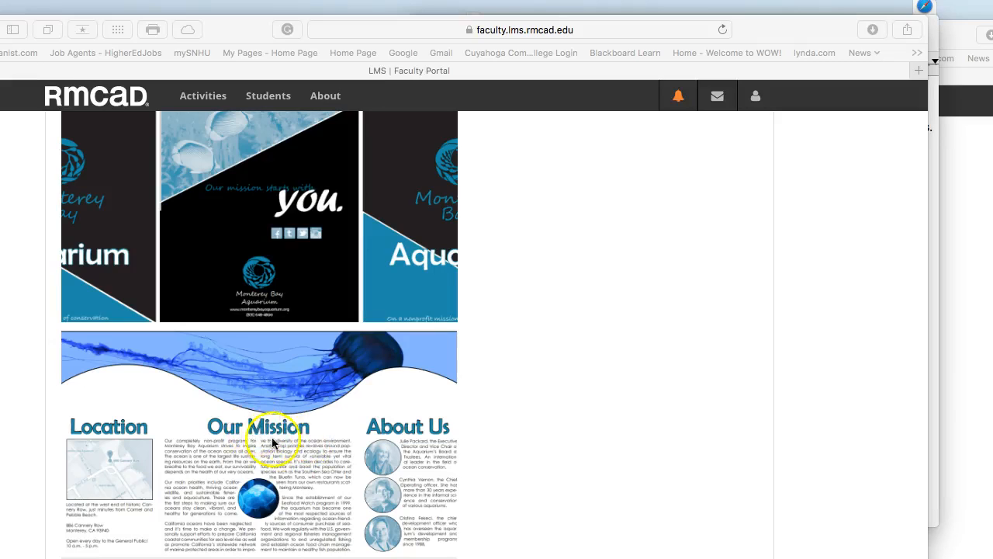
pyautogui.moveTo(345, 363)
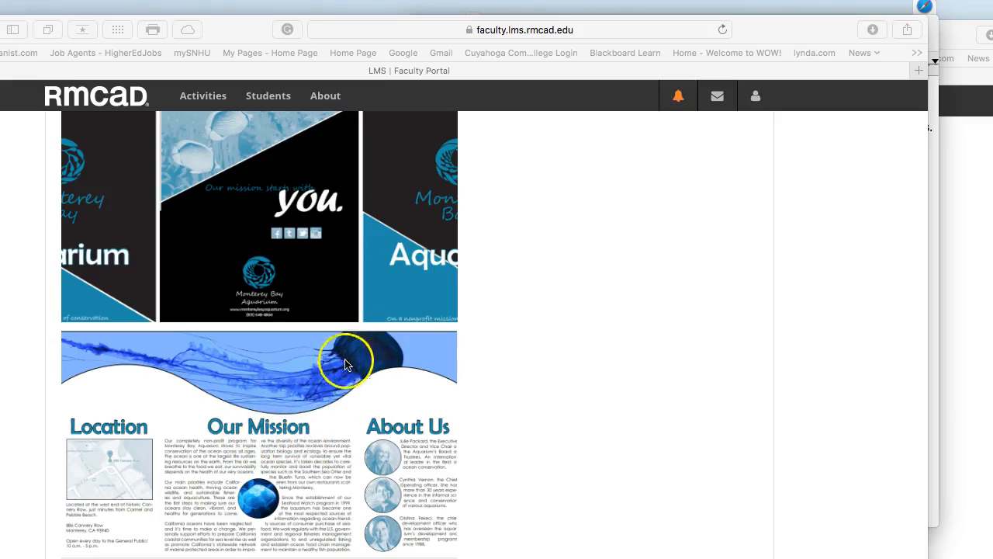
pyautogui.moveTo(203, 443)
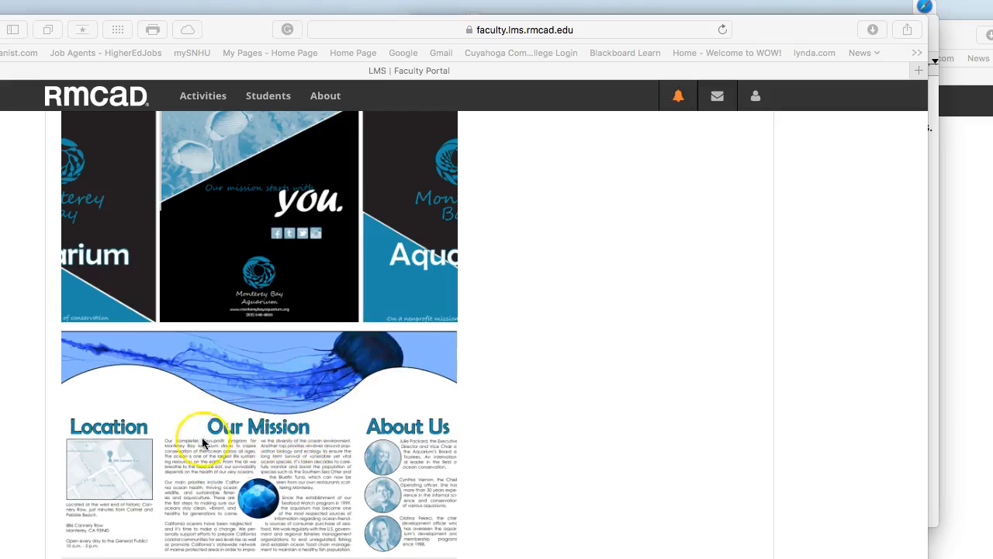
pyautogui.moveTo(360, 481)
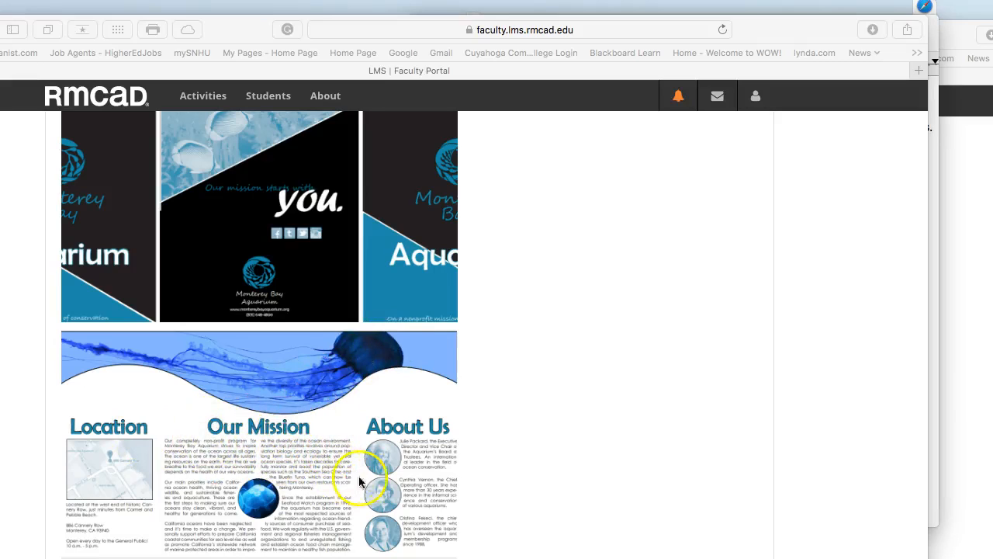
pyautogui.moveTo(380, 484)
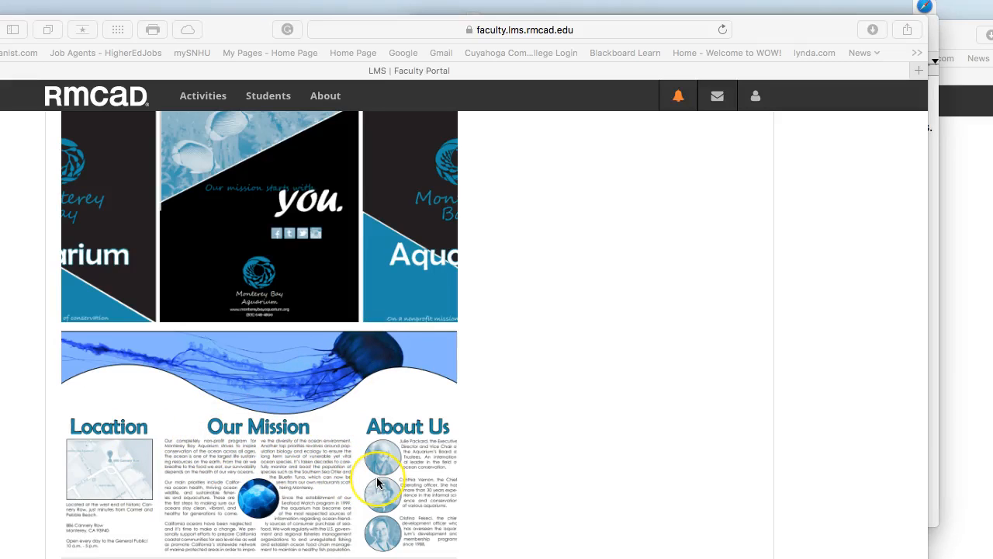
pyautogui.moveTo(323, 369)
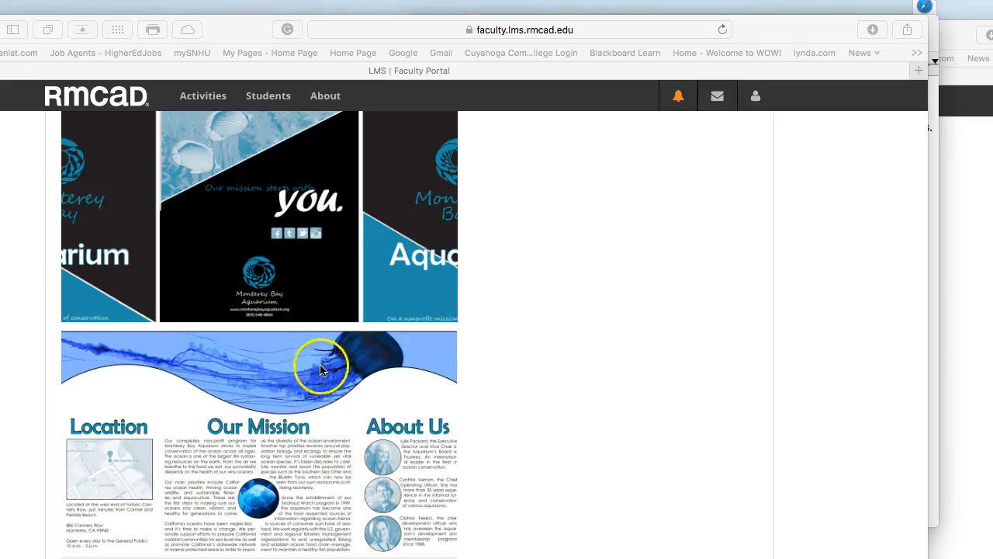
pyautogui.scroll(3)
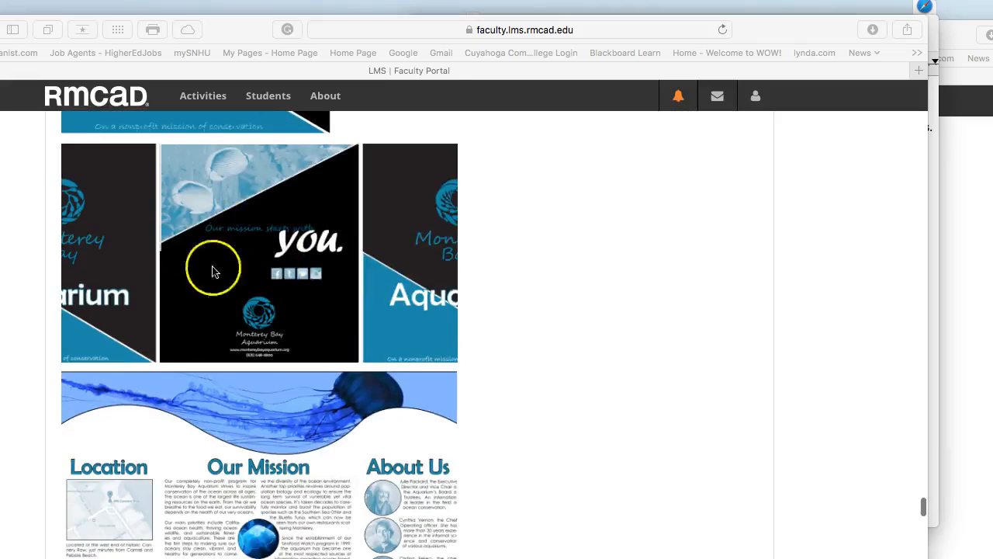
pyautogui.scroll(-3)
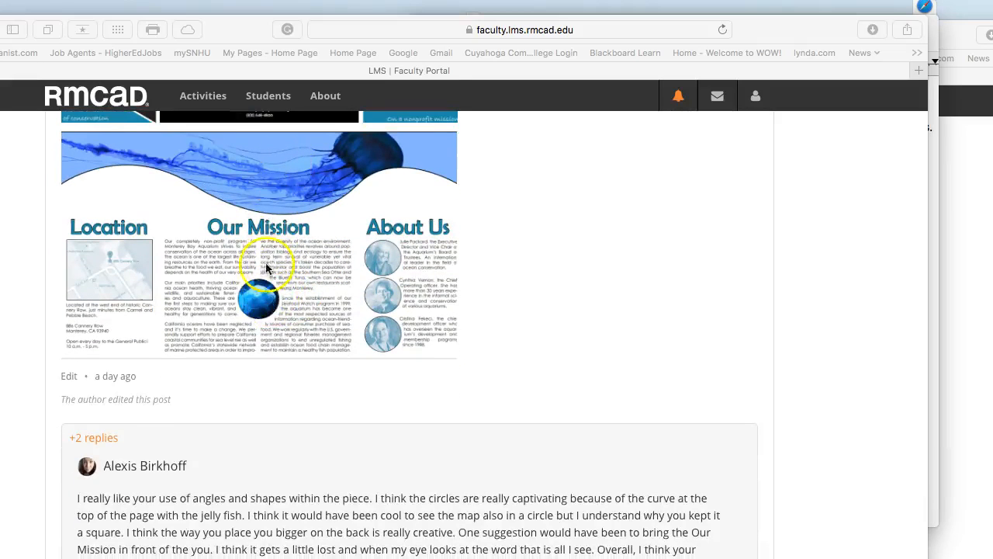
pyautogui.moveTo(278, 295)
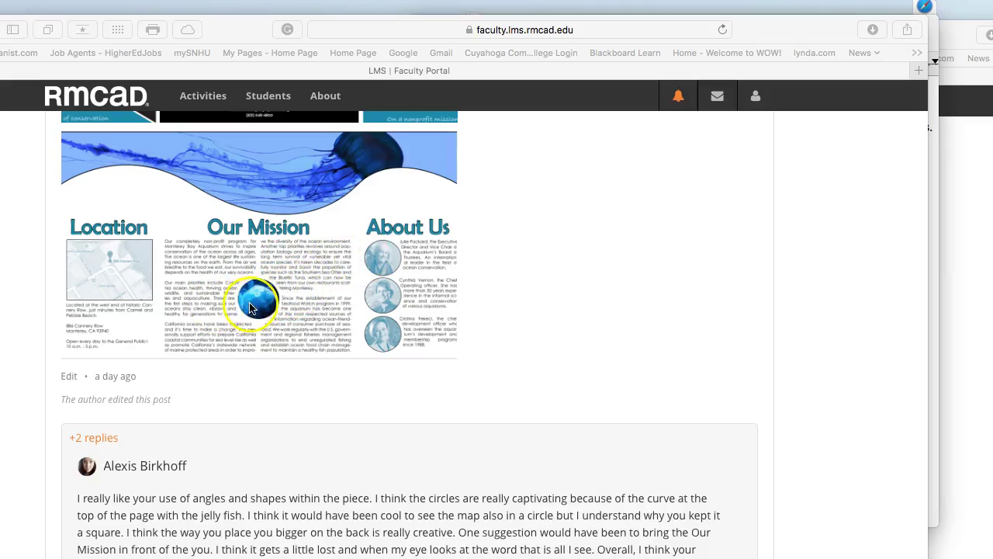
pyautogui.moveTo(245, 301)
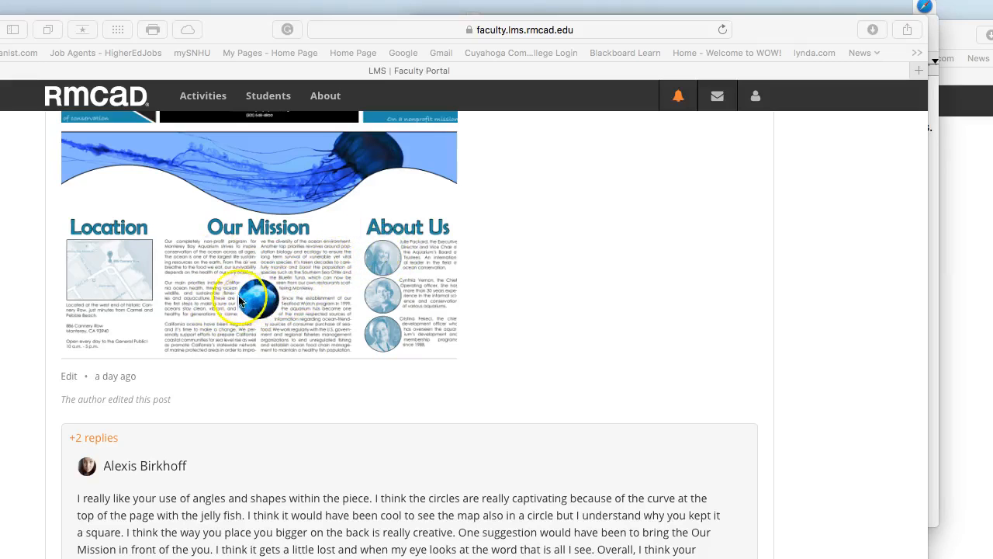
pyautogui.moveTo(239, 173)
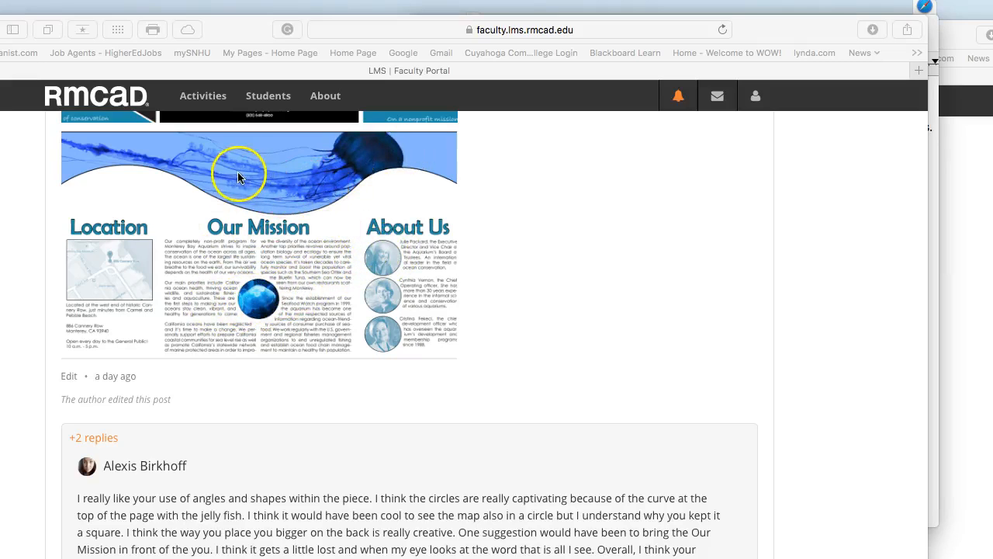
pyautogui.moveTo(367, 208)
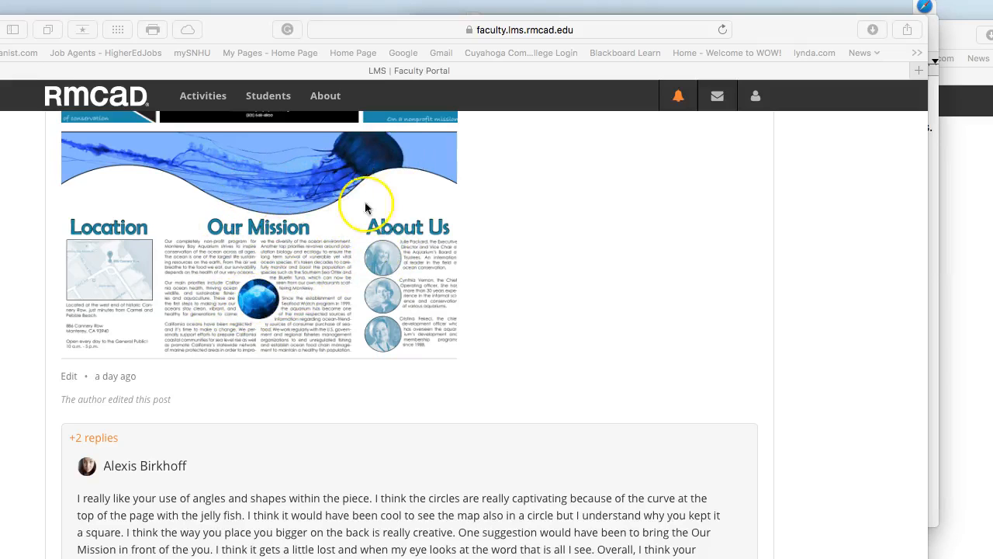
pyautogui.moveTo(310, 198)
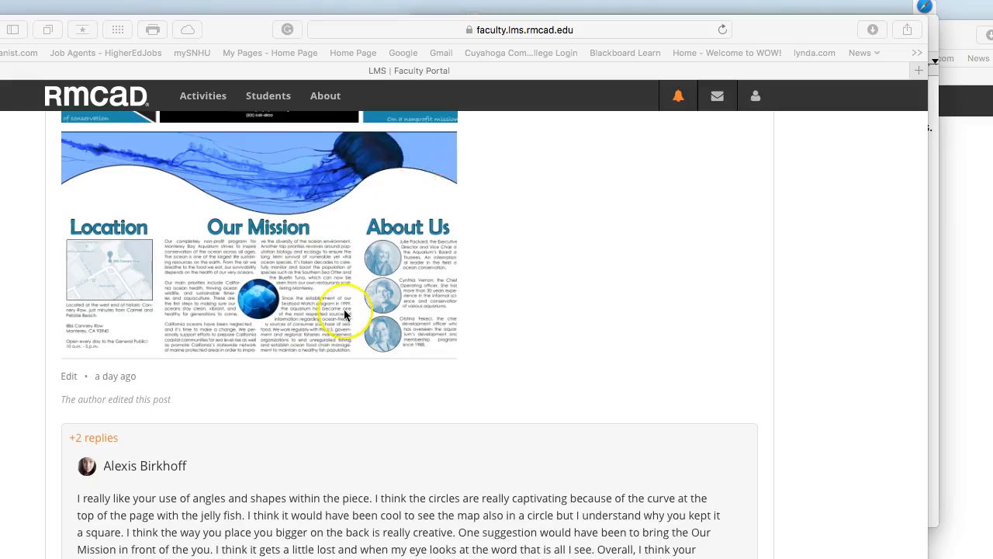
pyautogui.scroll(3)
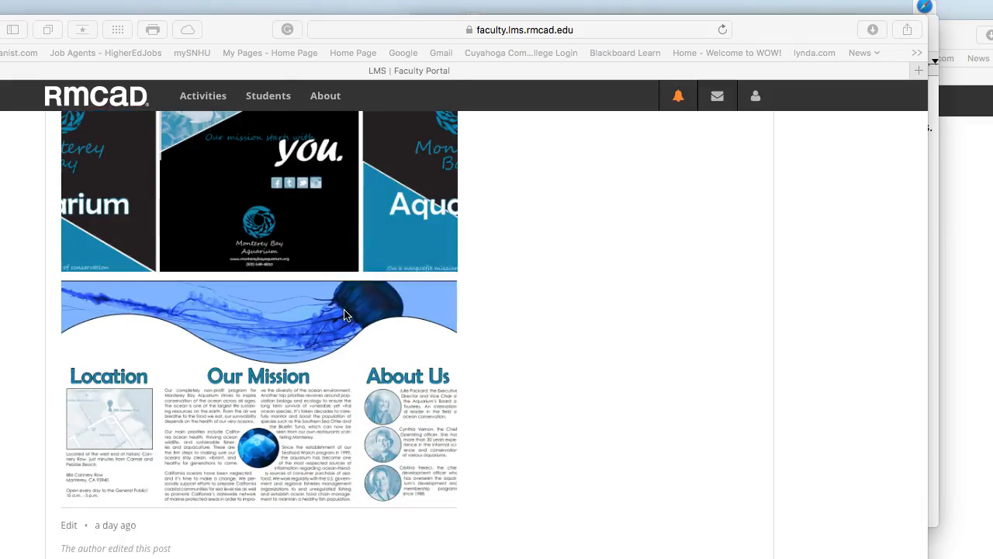
pyautogui.scroll(-3)
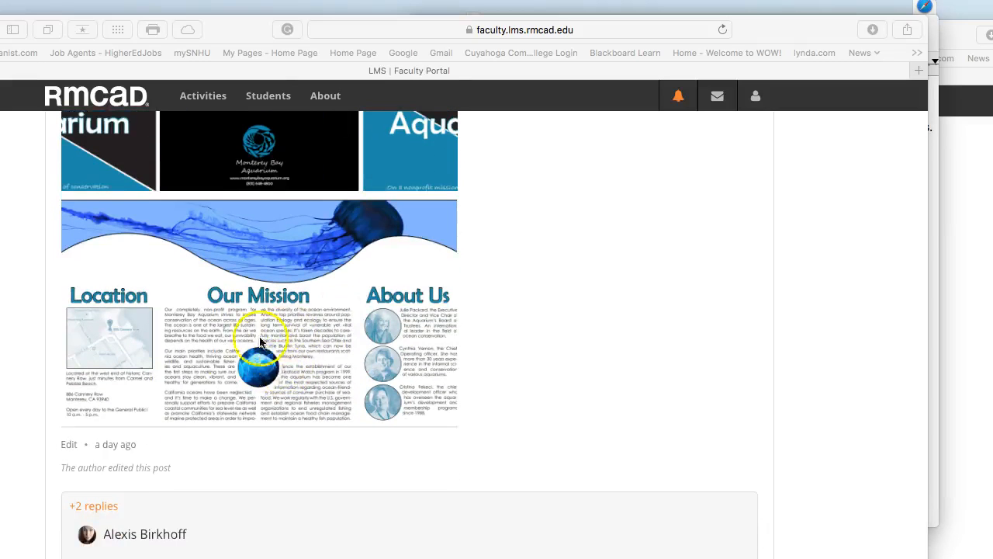
pyautogui.moveTo(380, 314)
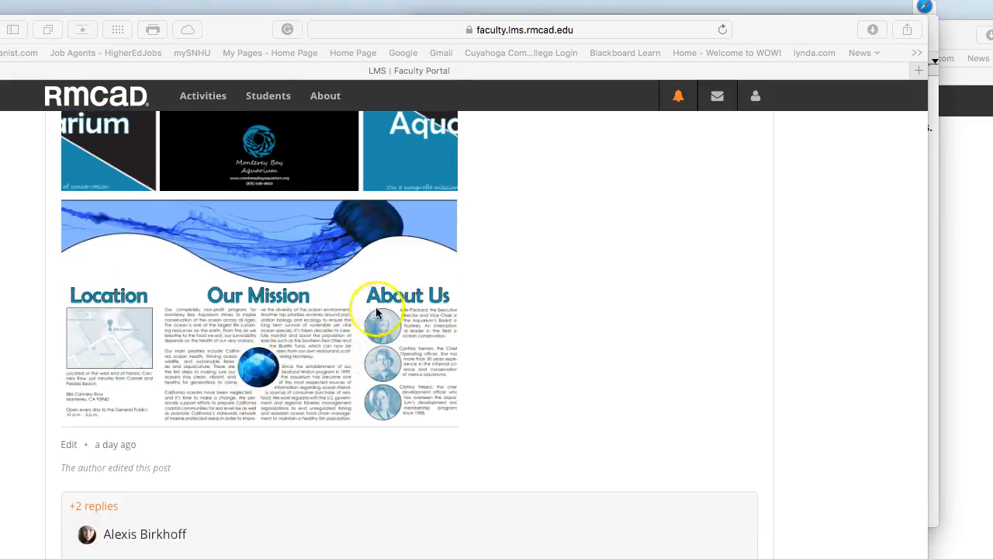
pyautogui.moveTo(287, 321)
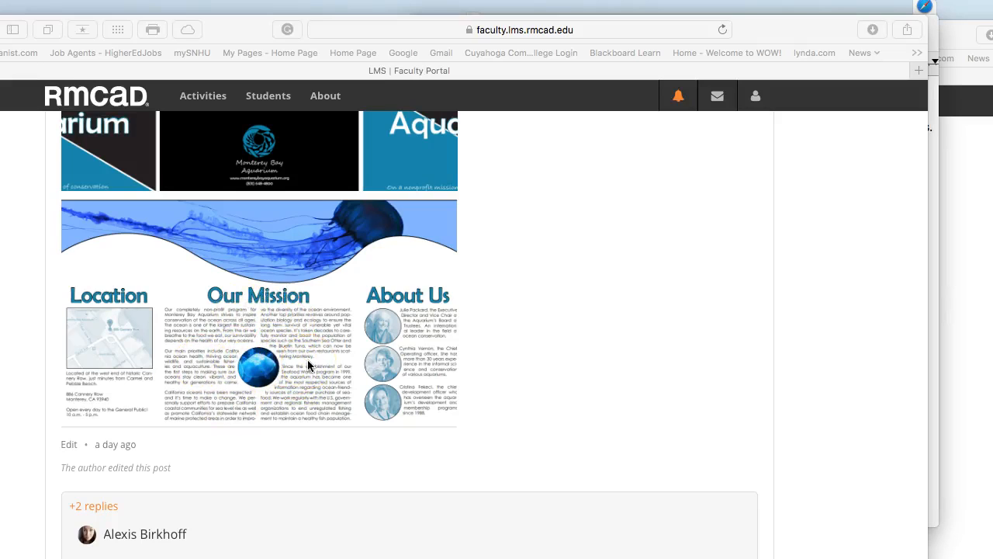
pyautogui.scroll(-3)
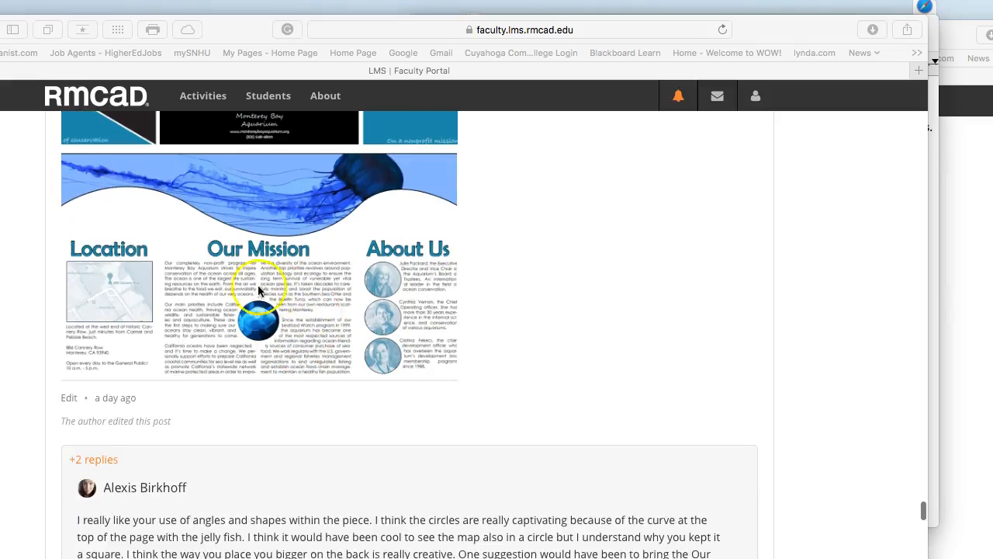
pyautogui.scroll(3)
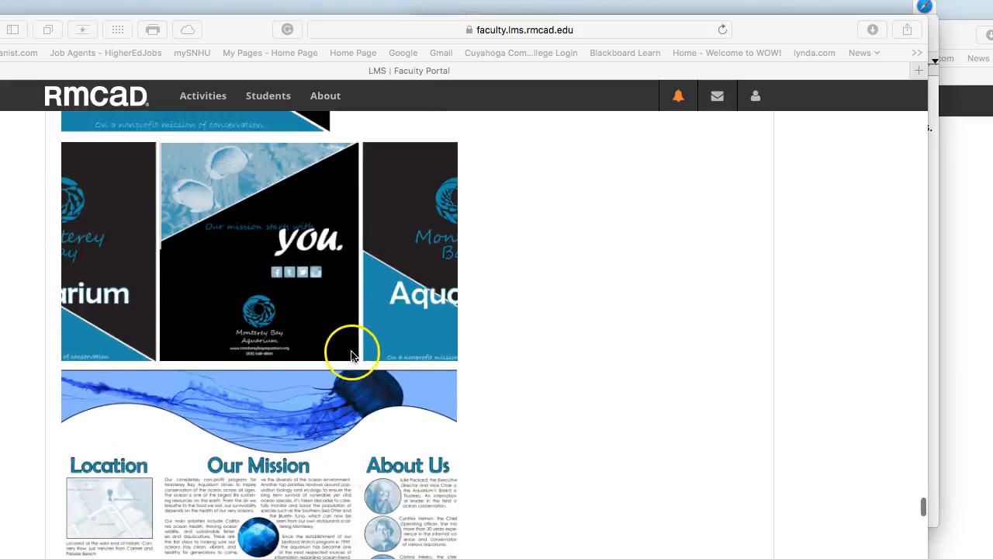
pyautogui.scroll(3)
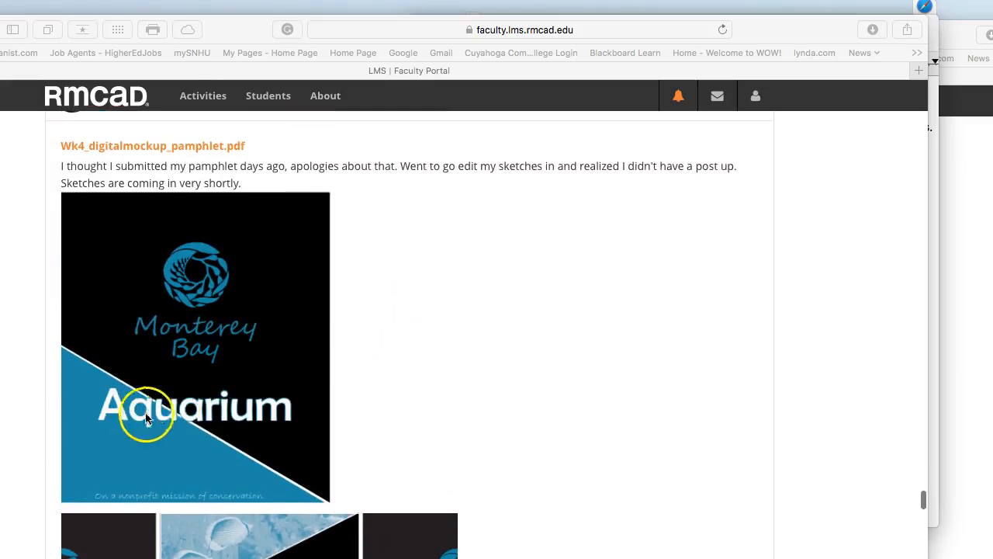
pyautogui.moveTo(217, 391)
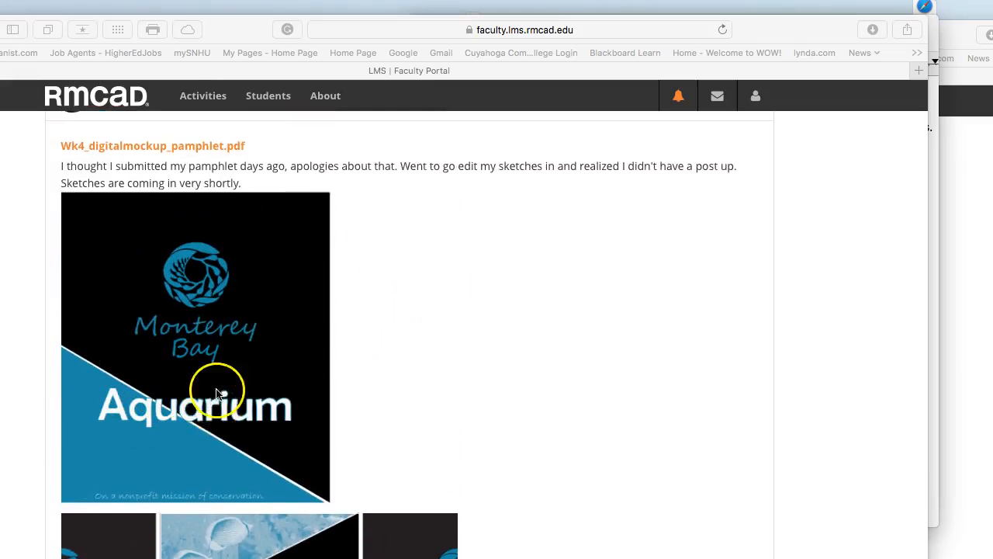
pyautogui.scroll(-3)
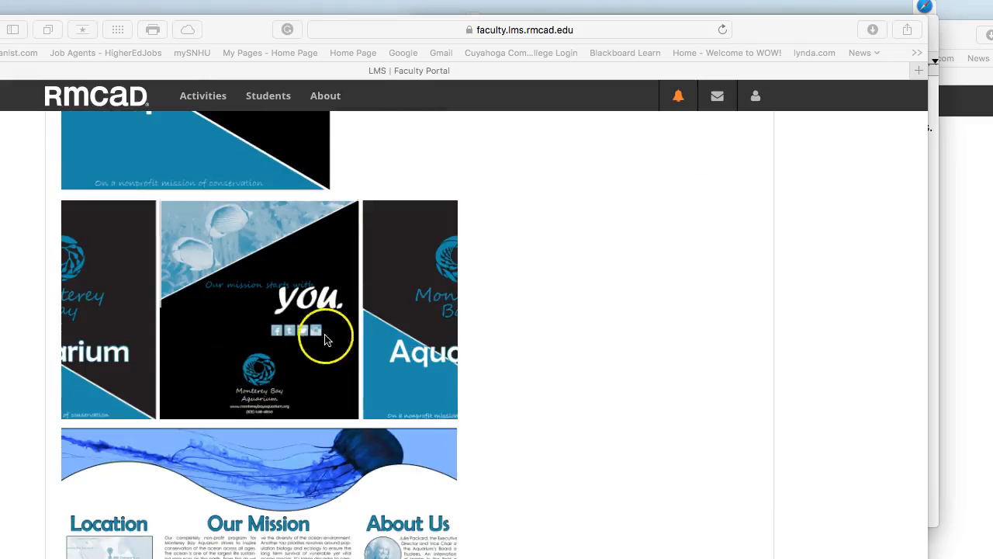
pyautogui.scroll(-3)
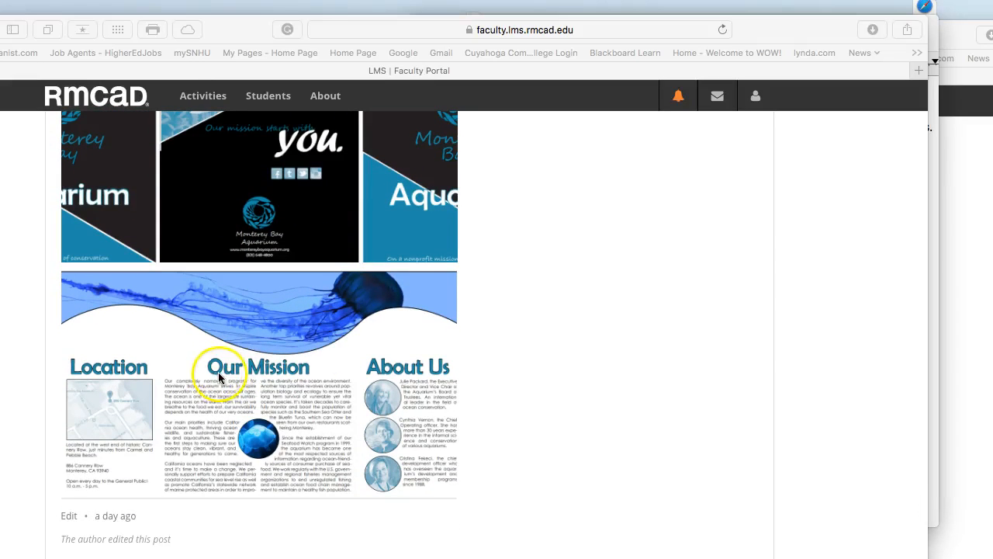
pyautogui.moveTo(364, 395)
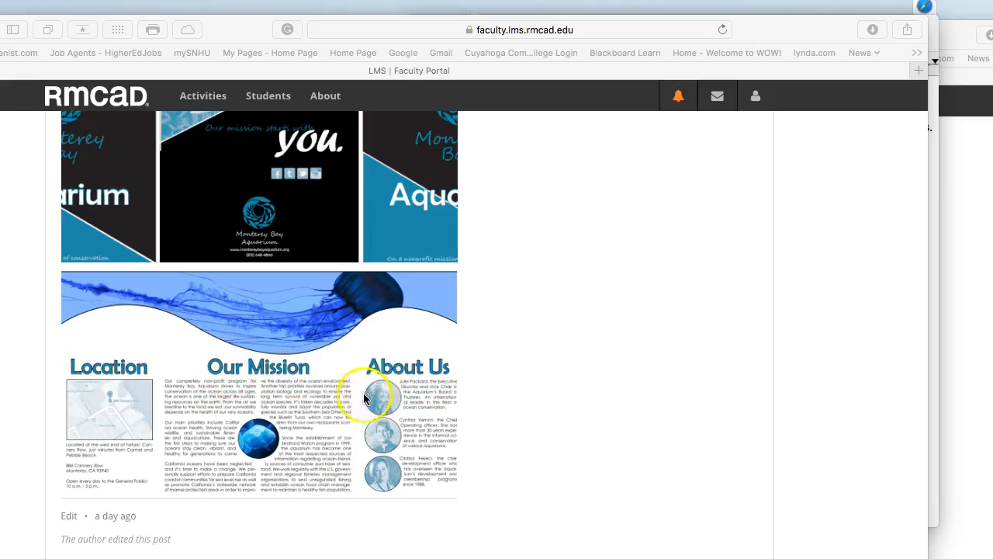
pyautogui.moveTo(397, 302)
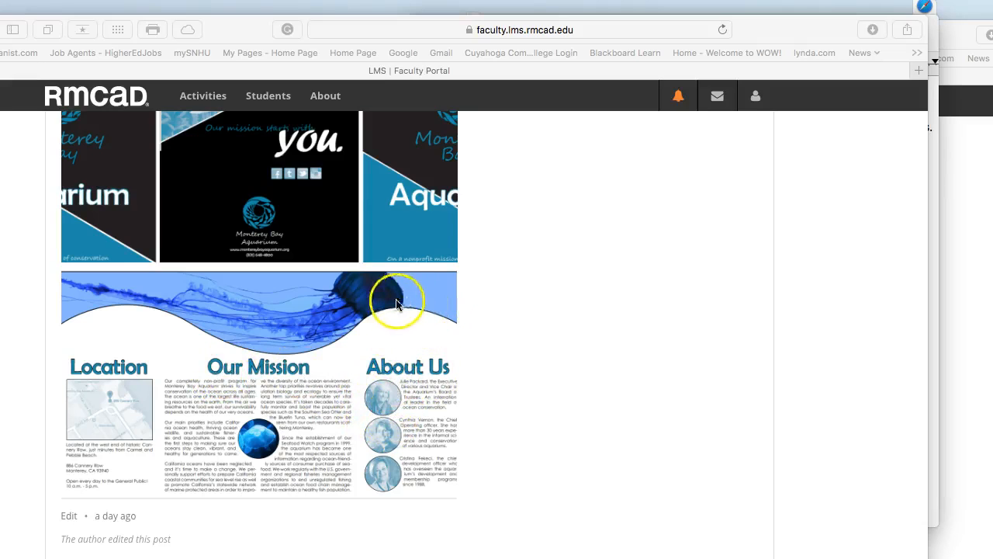
pyautogui.moveTo(298, 335)
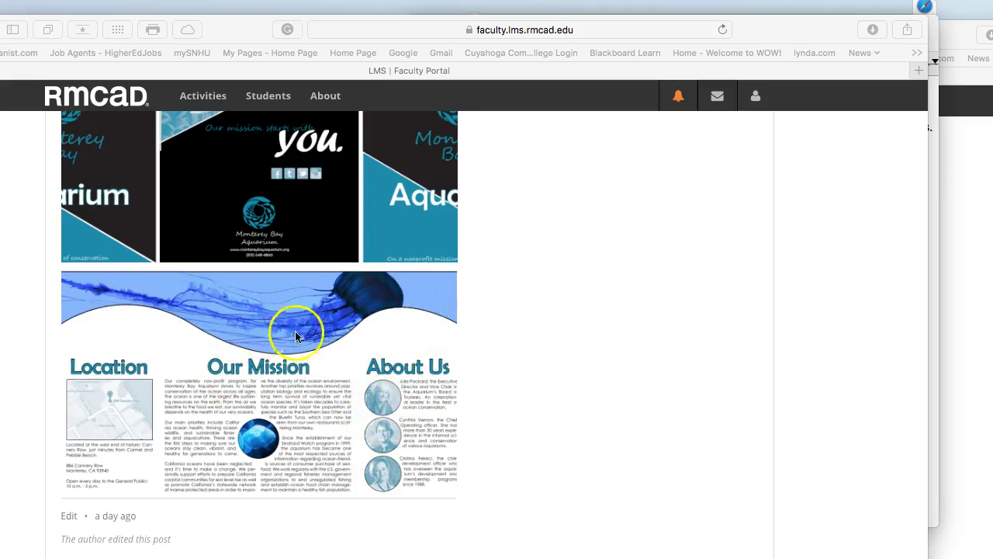
pyautogui.moveTo(388, 357)
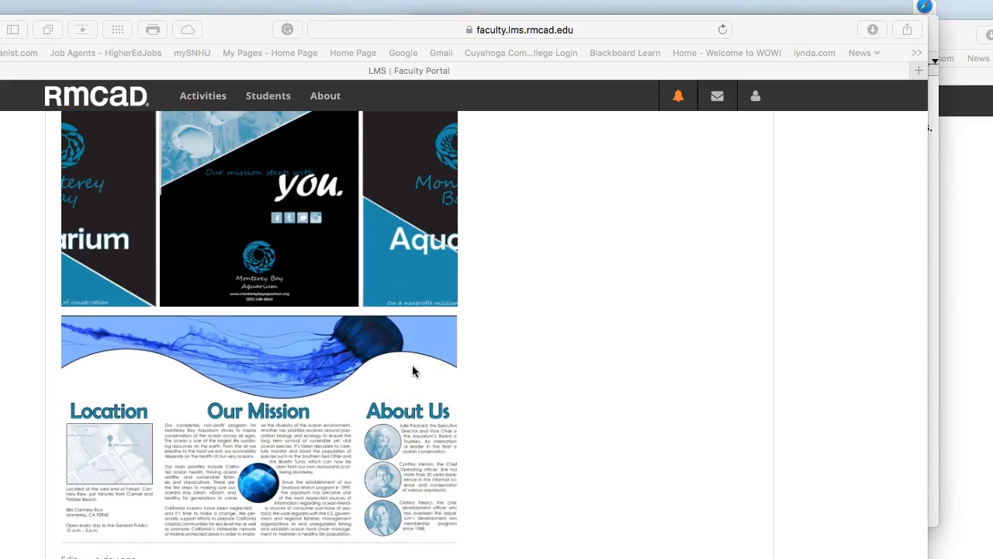
pyautogui.moveTo(410, 369)
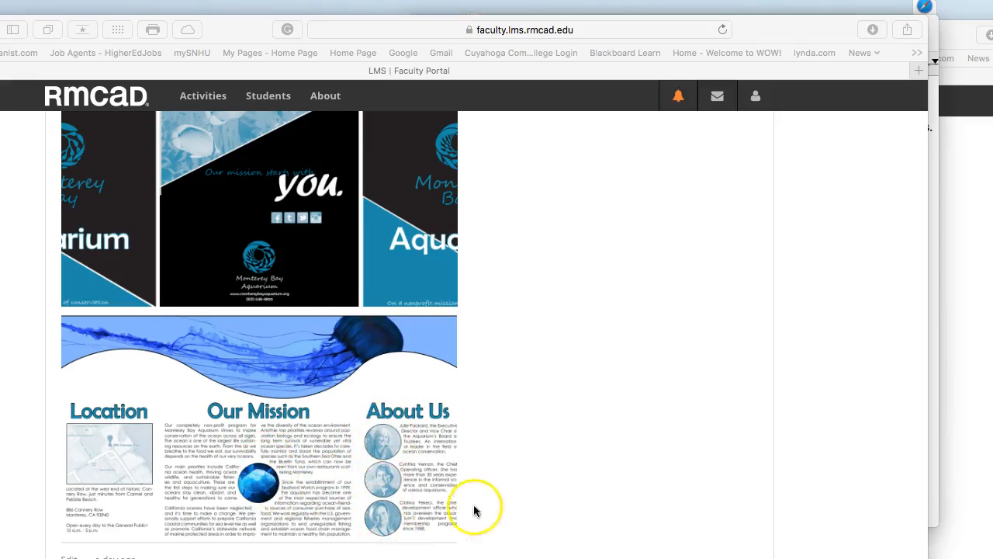
pyautogui.moveTo(380, 450)
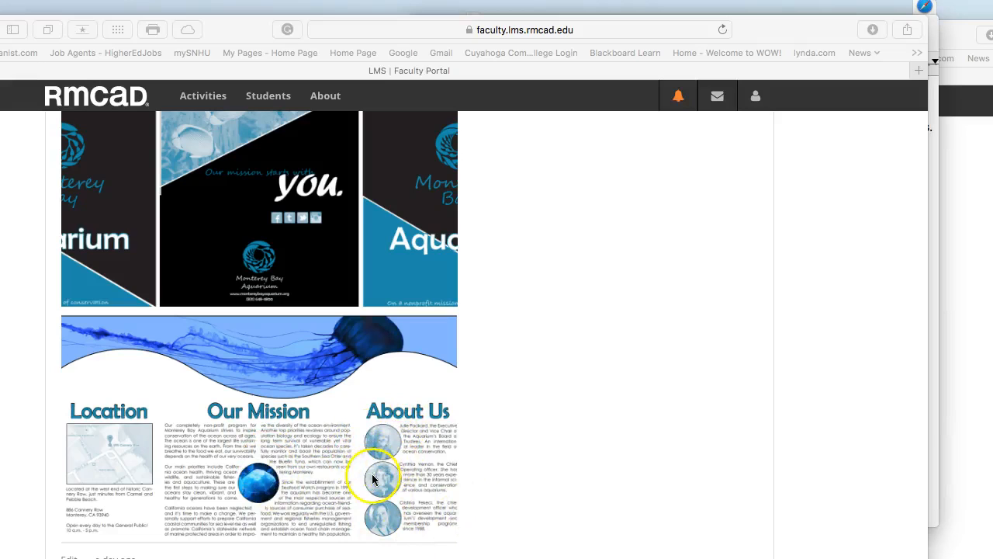
pyautogui.moveTo(245, 412)
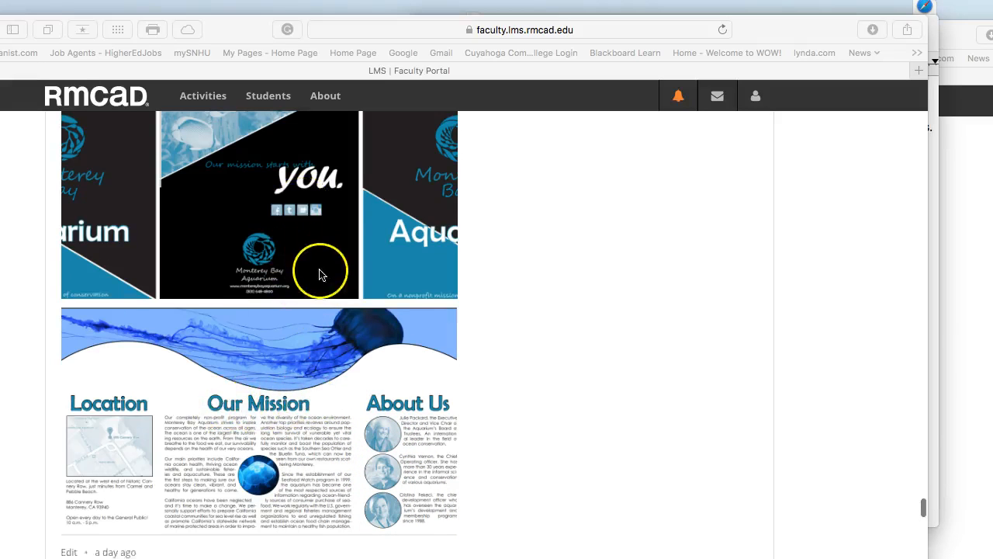
pyautogui.scroll(3)
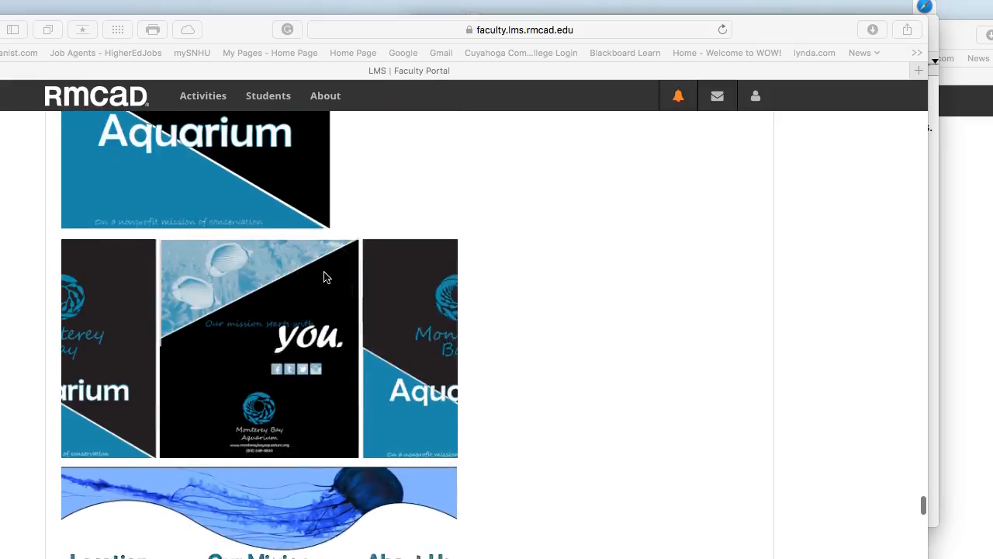
pyautogui.scroll(-3)
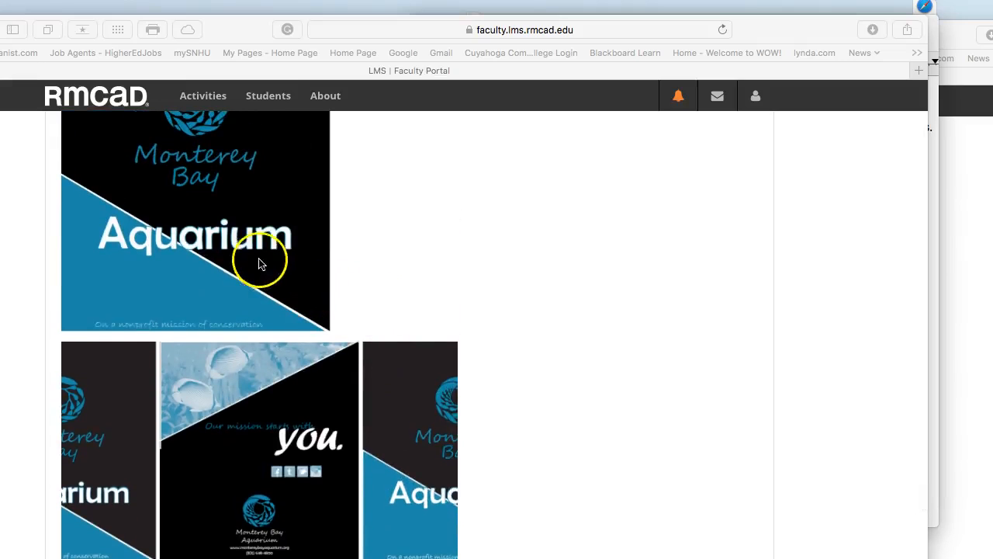
pyautogui.moveTo(276, 248)
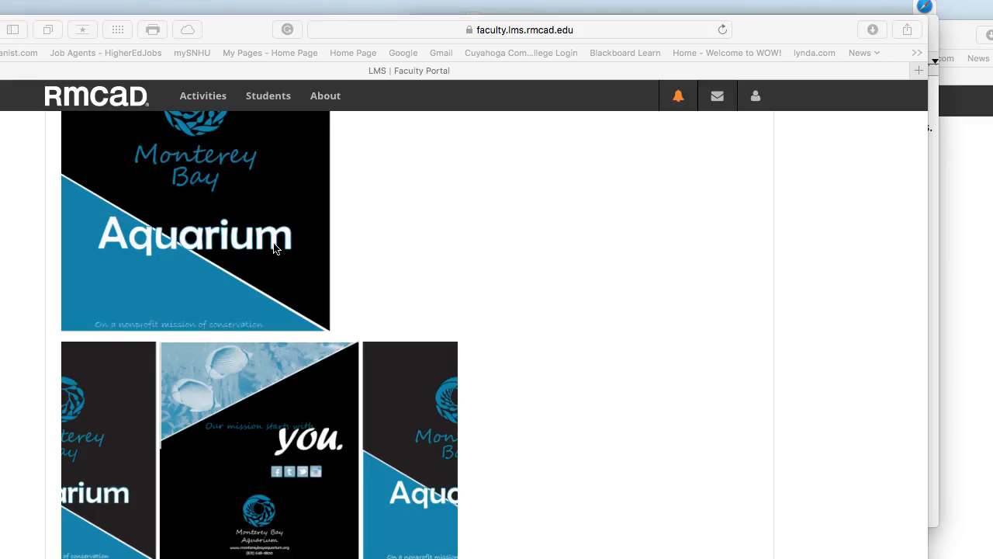
pyautogui.moveTo(273, 240)
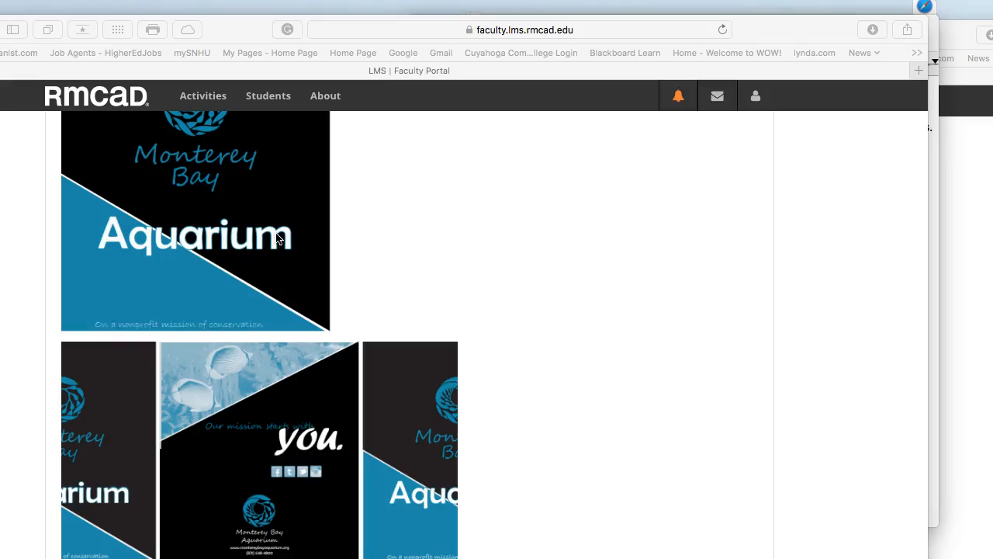
pyautogui.moveTo(301, 262)
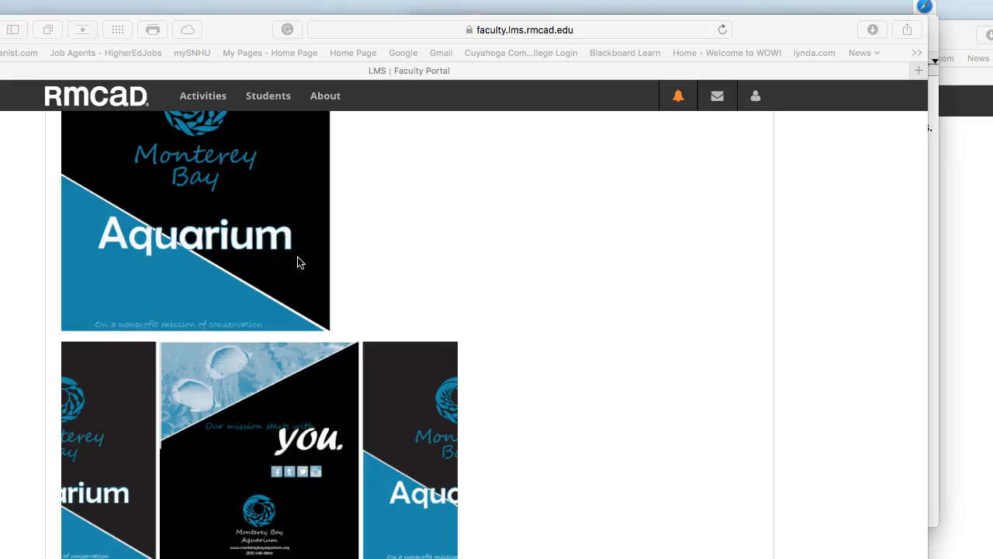
pyautogui.scroll(-3)
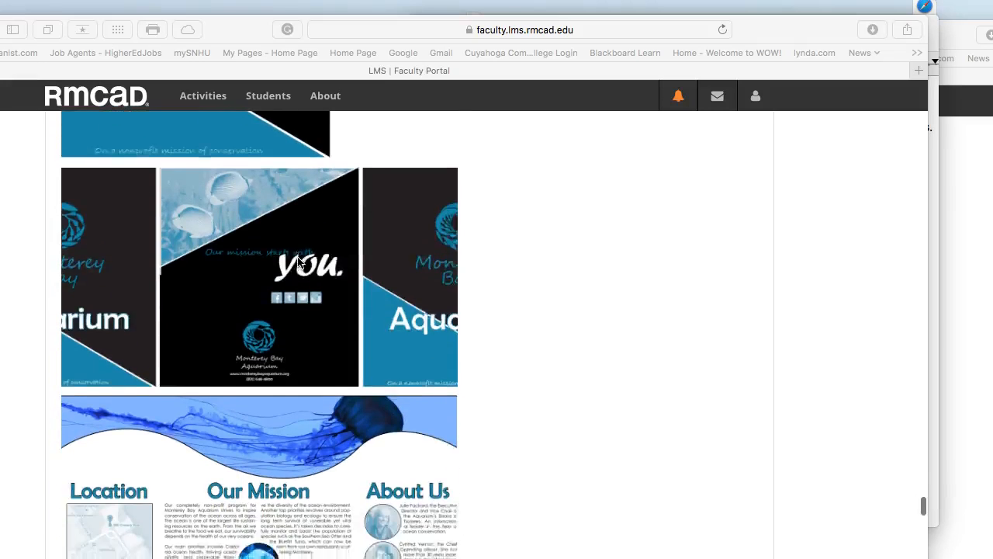
pyautogui.scroll(-3)
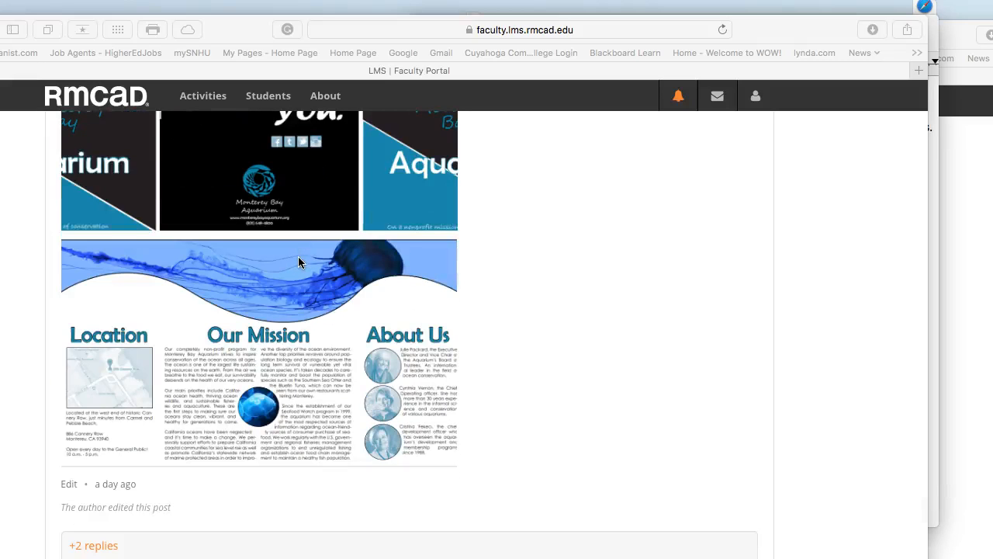
pyautogui.scroll(-3)
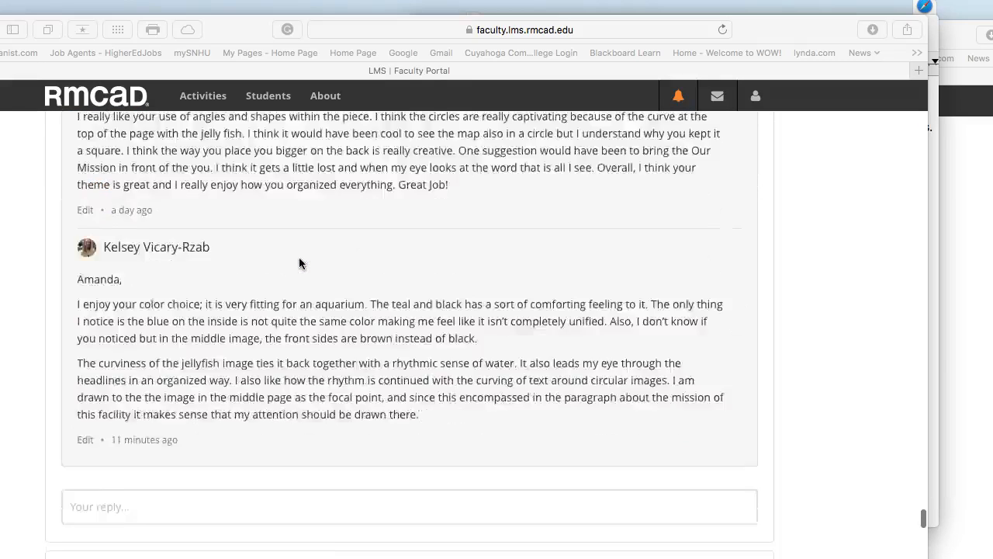
pyautogui.scroll(3)
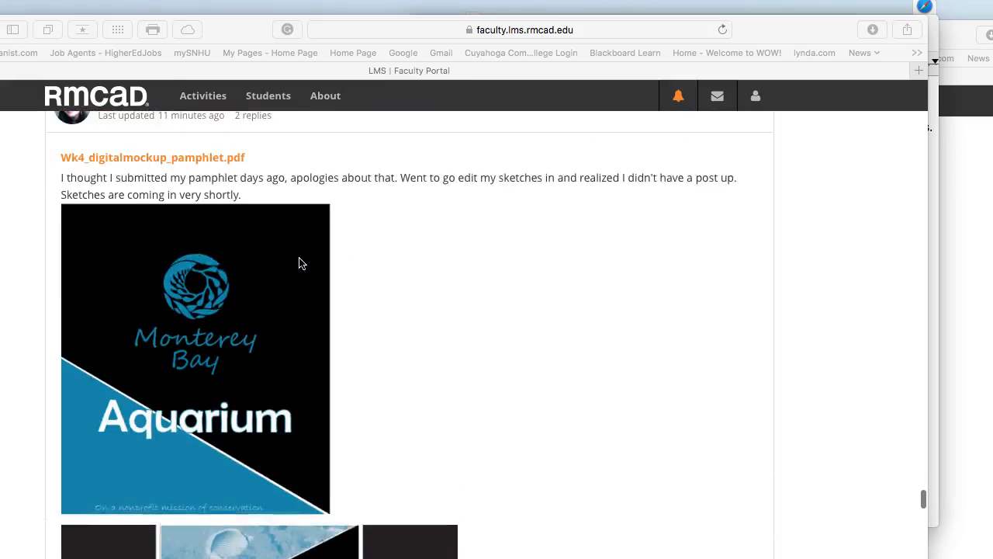
pyautogui.scroll(-3)
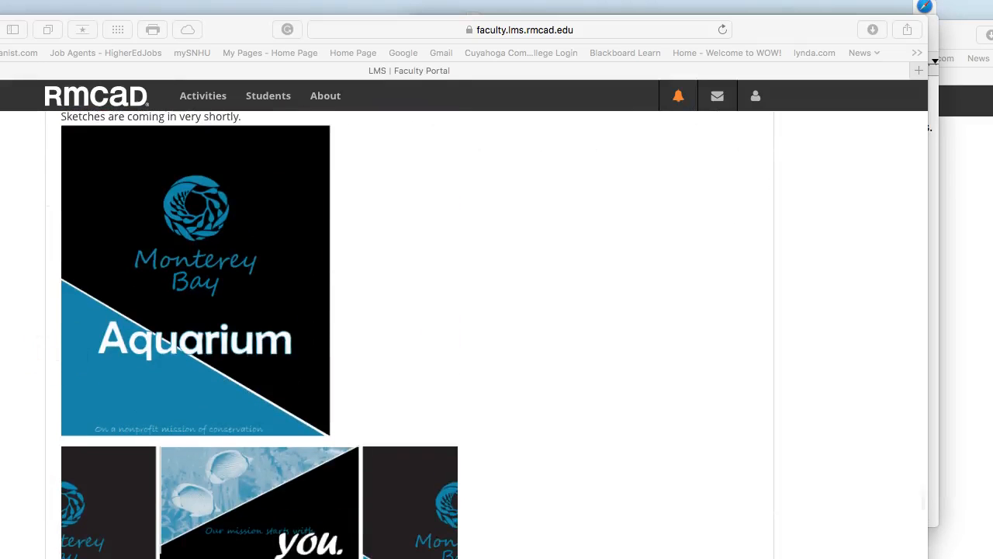